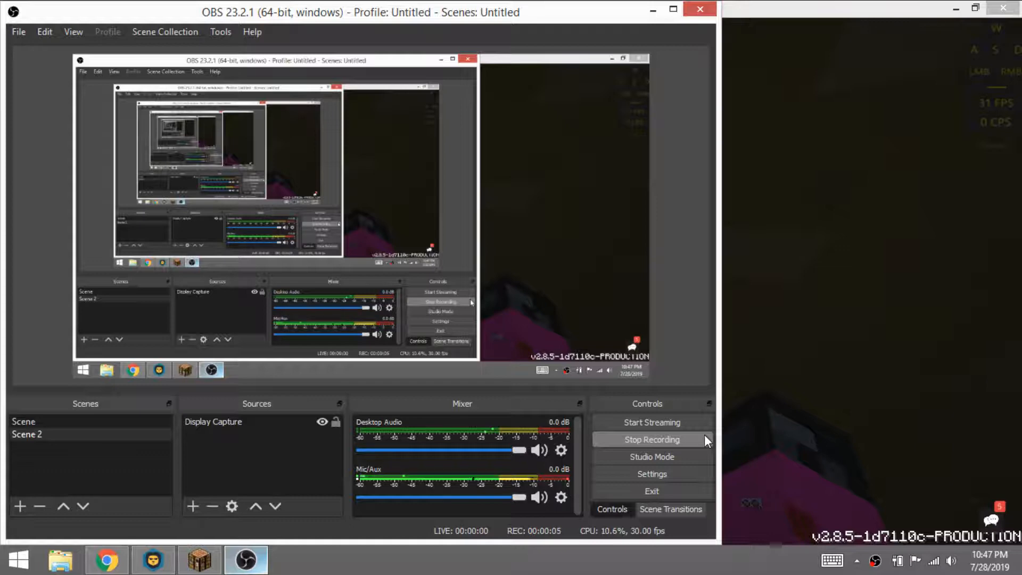
{"action": "mouse_move", "coordinate": [669, 254]}
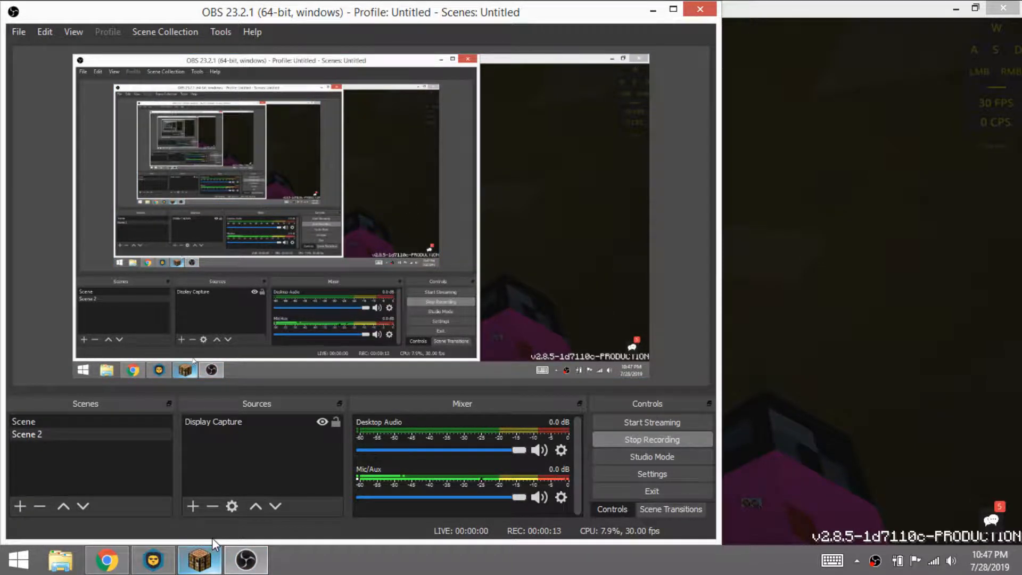
- Bring the Badlion Minecraft window to the front from the taskbar while OBS records
{"action": "left_click", "coordinate": [199, 559]}
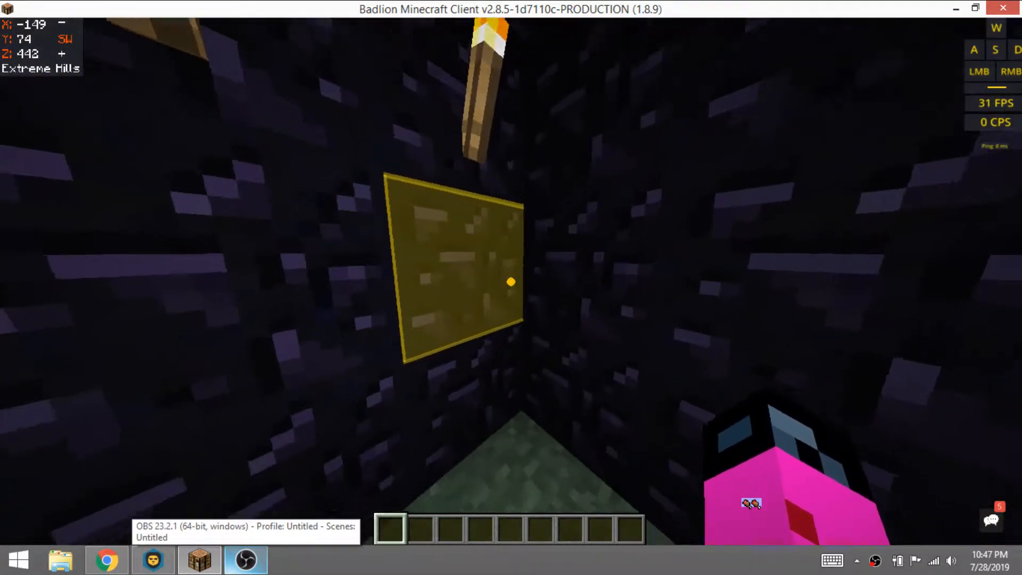
- Search 'ob', take Obsidian, place it on the floor and walk down the item-frame hall
{"action": "key", "text": "e"}
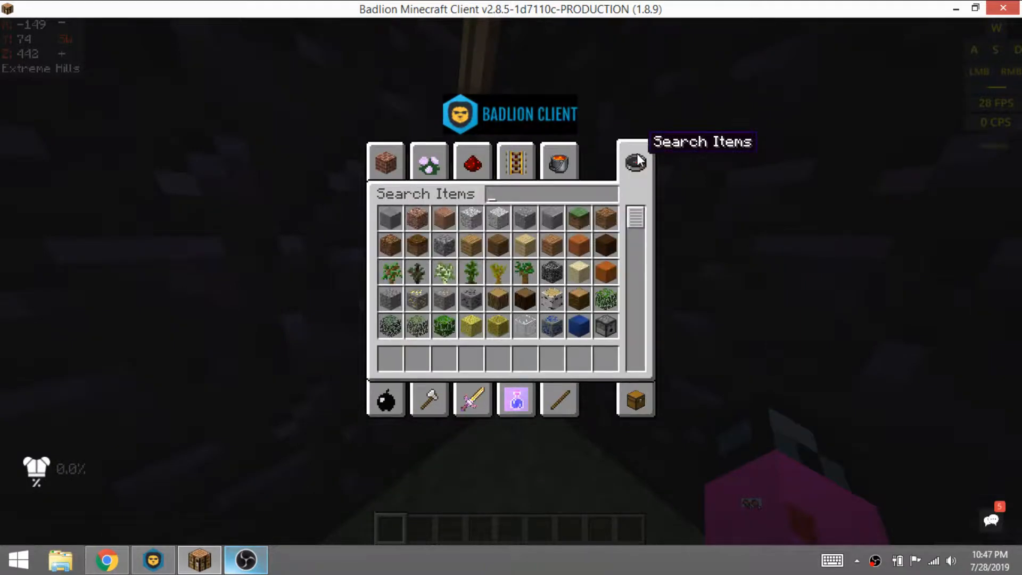
{"action": "type", "text": "ob"}
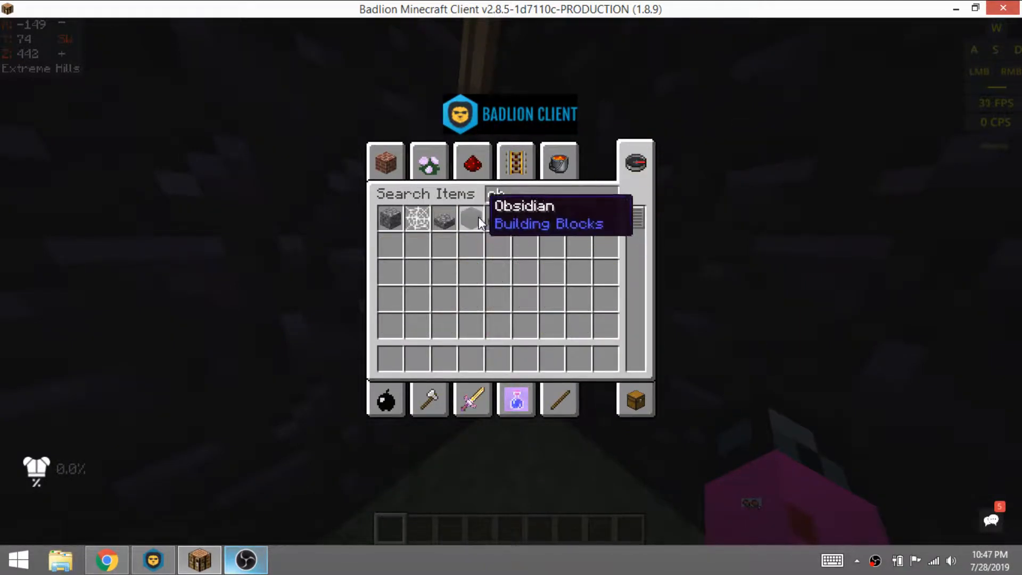
{"action": "type", "text": "eE"}
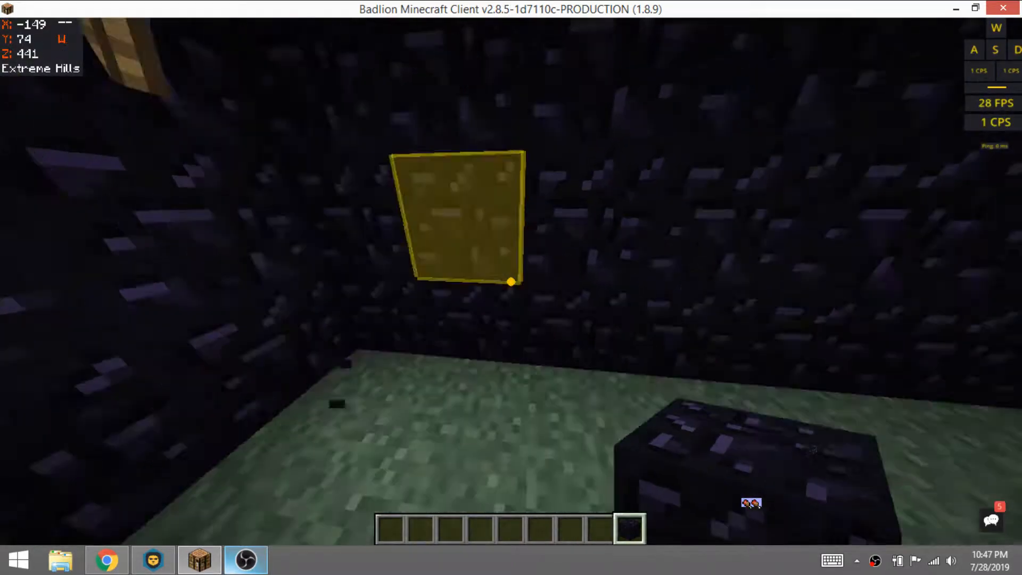
{"action": "key", "text": "w"}
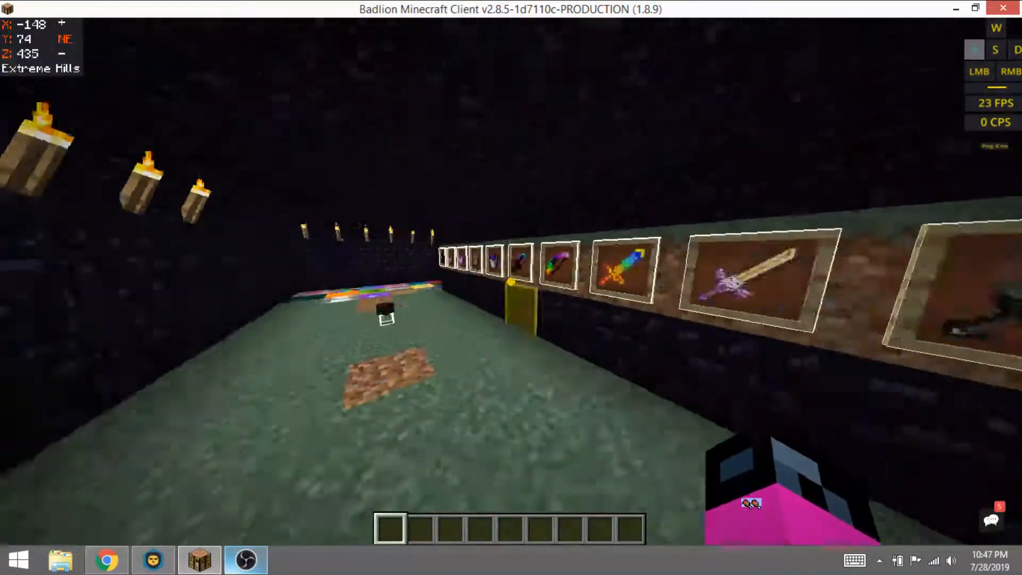
{"action": "key", "text": "w"}
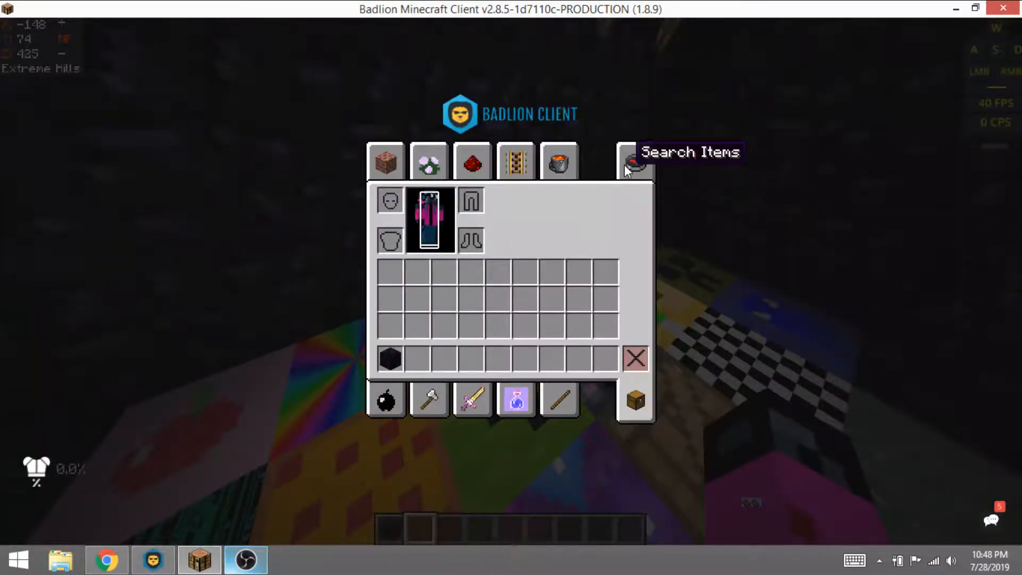
- Browse the Search Items list with 'es', return to the inventory and clear the obsidian
{"action": "left_click", "coordinate": [635, 162]}
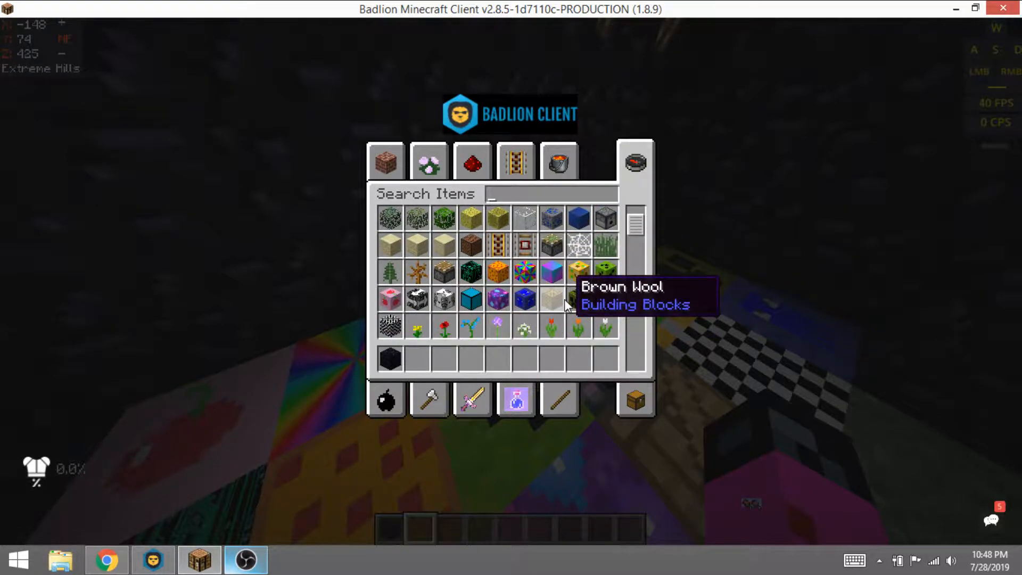
{"action": "mouse_move", "coordinate": [445, 299]}
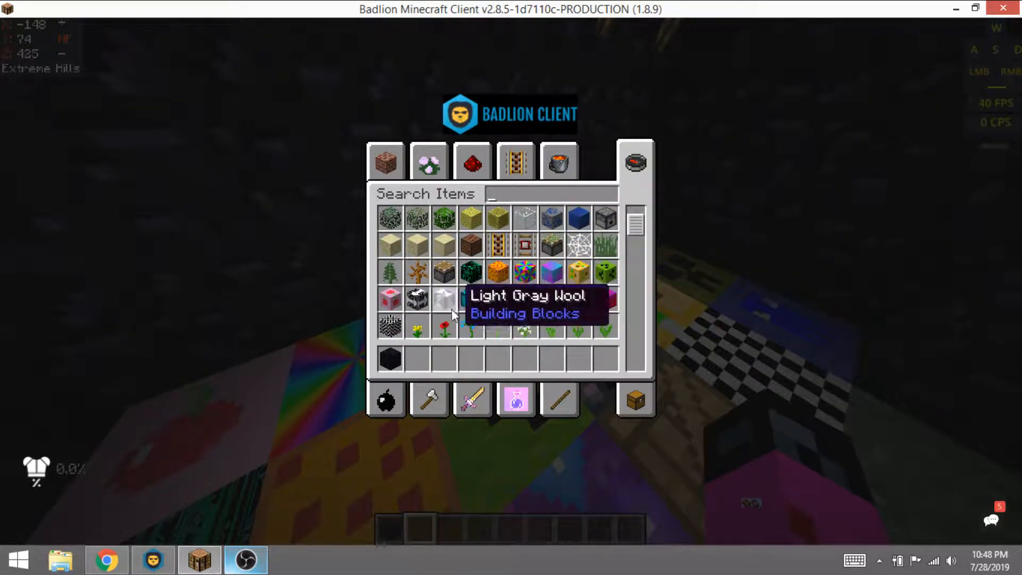
{"action": "mouse_move", "coordinate": [498, 298]}
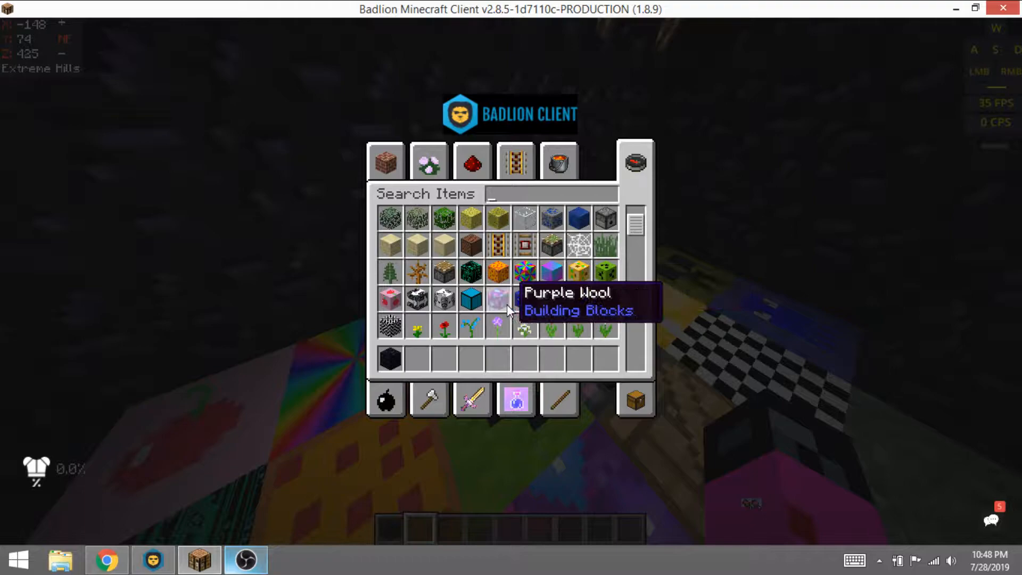
{"action": "type", "text": "es"}
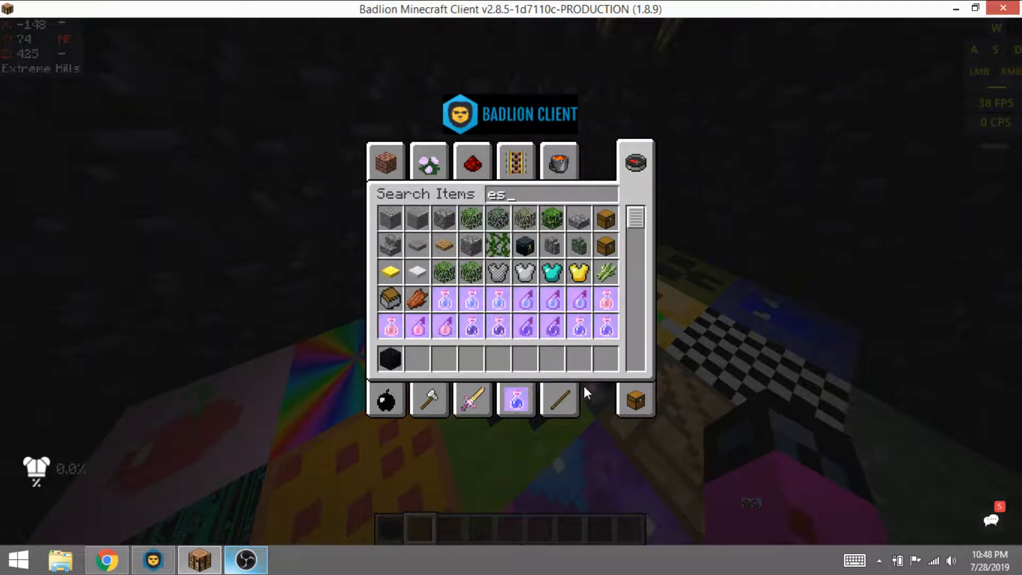
{"action": "left_click", "coordinate": [634, 162]}
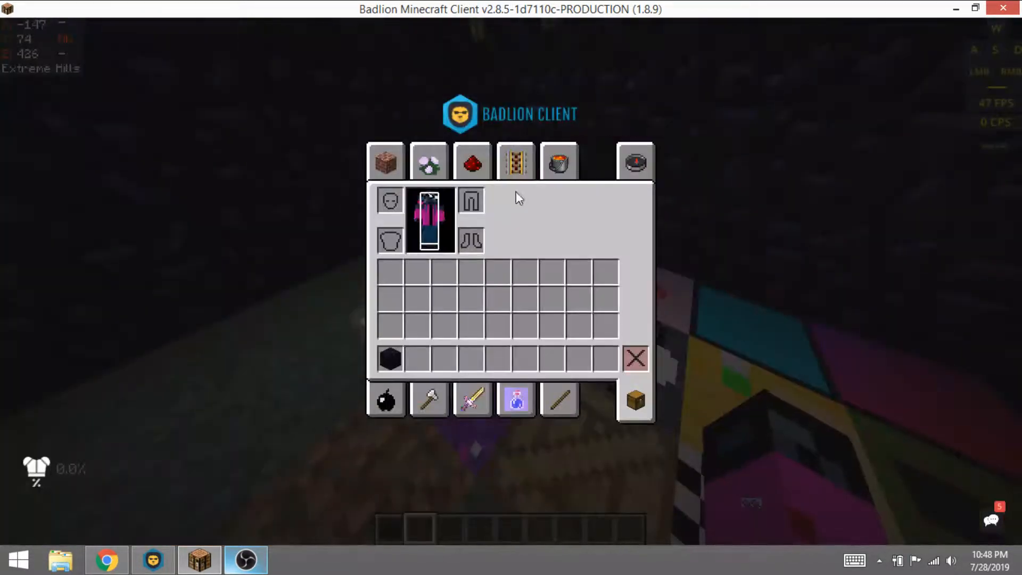
{"action": "key", "text": "Escape"}
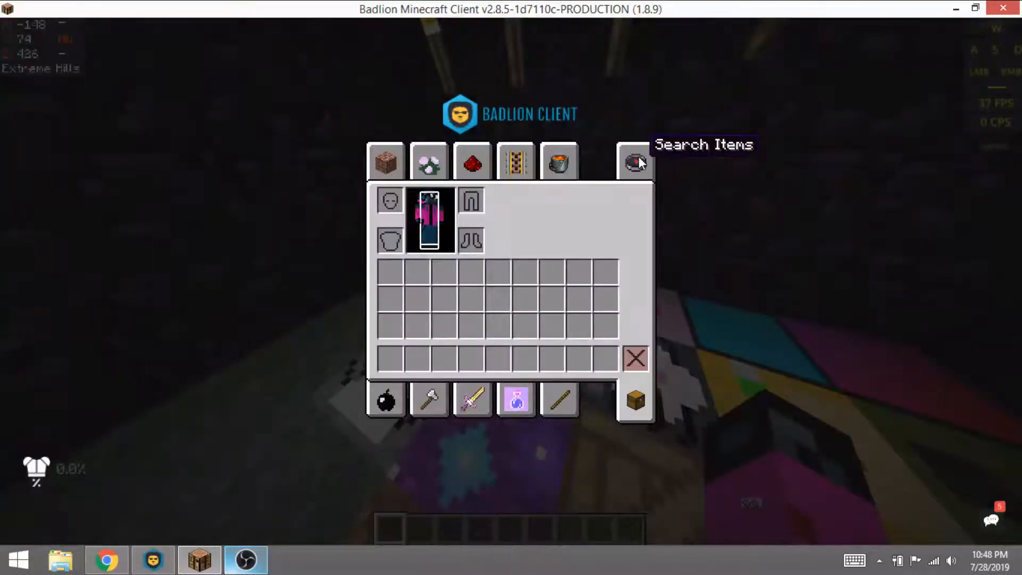
- Search 'zom' and 'spid' for zombie and spider spawn eggs and spawn the mobs in the hall
{"action": "left_click", "coordinate": [634, 161]}
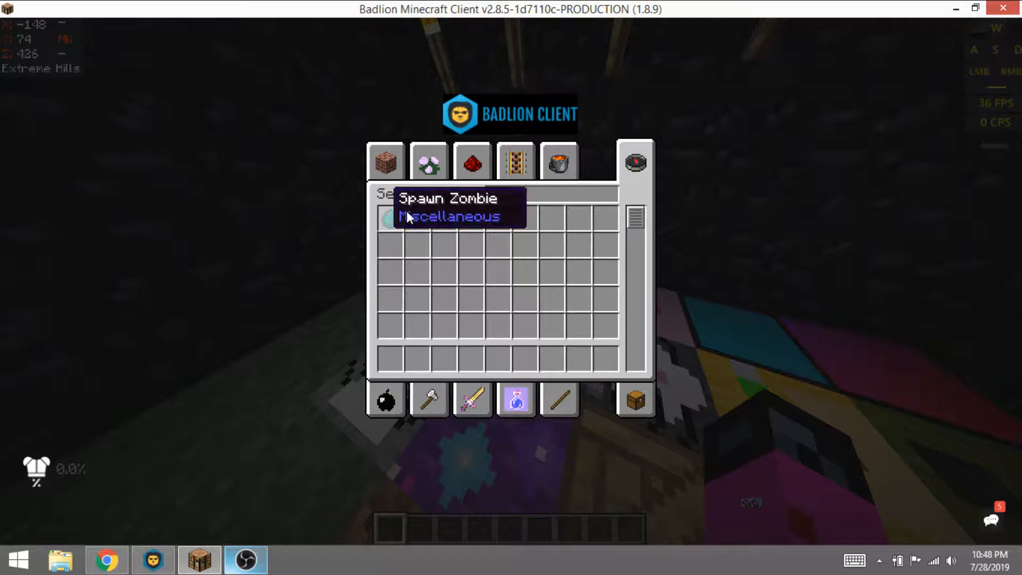
{"action": "type", "text": "zom"}
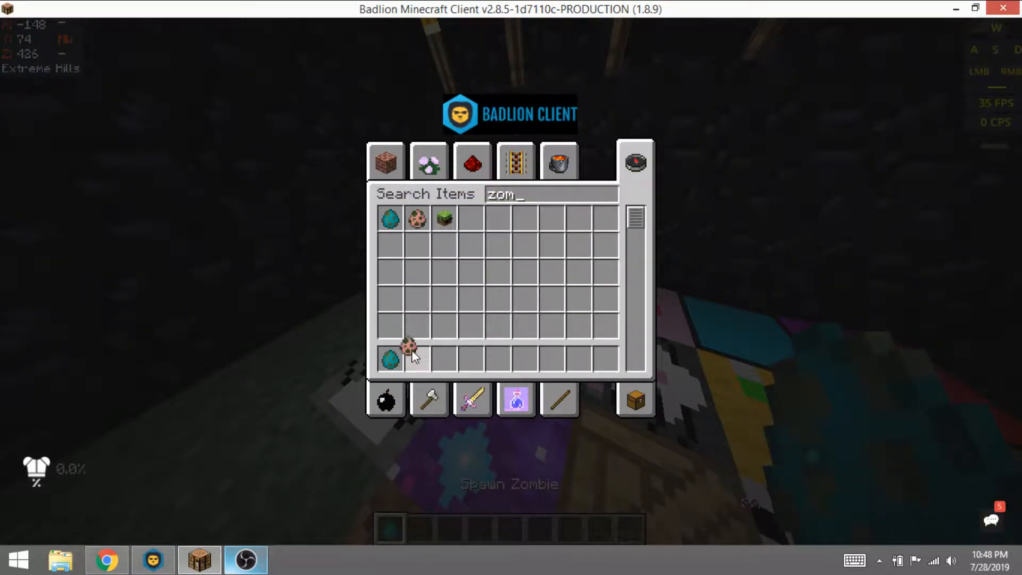
{"action": "key", "text": "escape"}
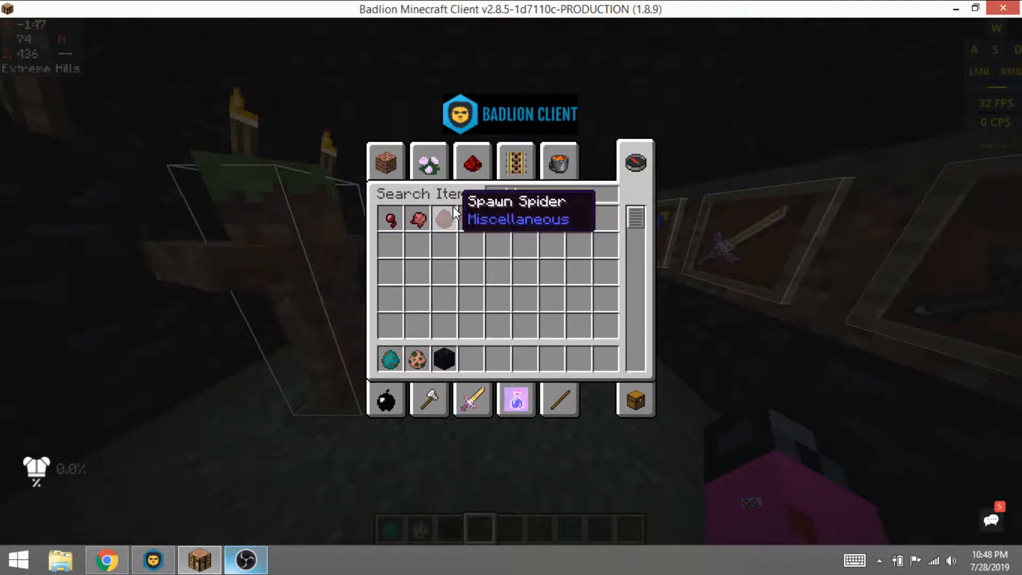
{"action": "type", "text": "spid"}
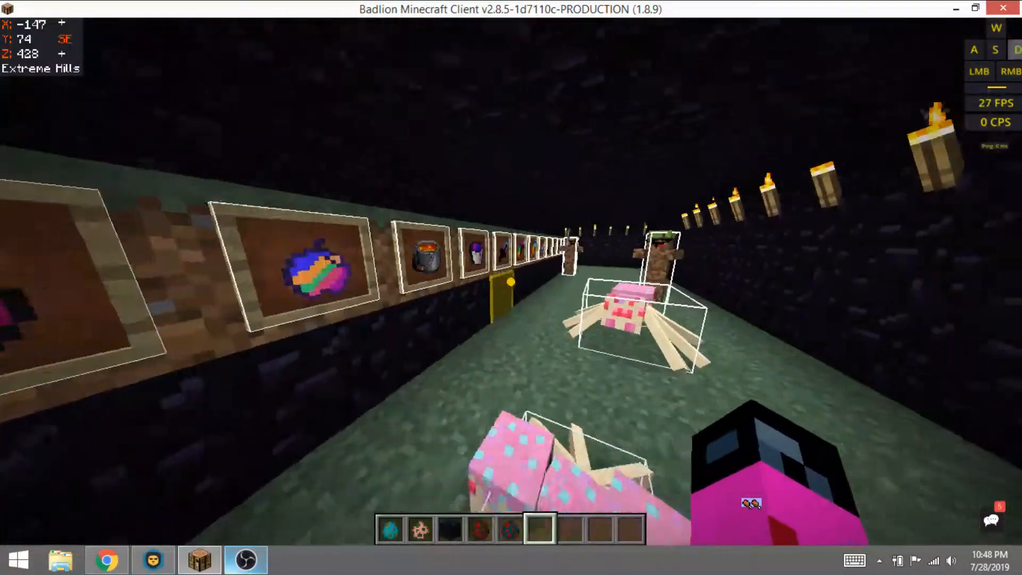
{"action": "left_click", "coordinate": [107, 559]}
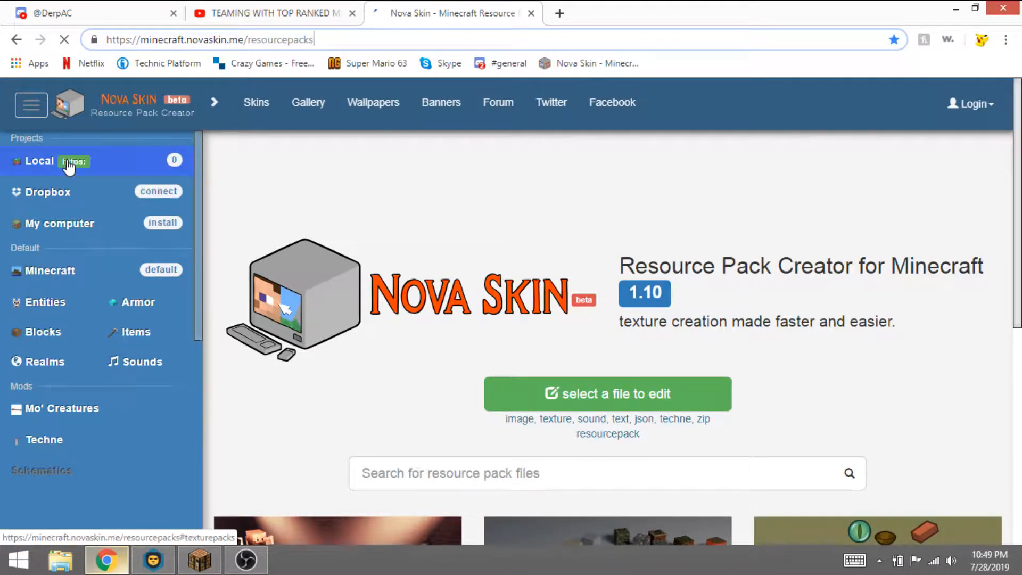
- Open the Local project on novaskin.me and enter its blocks textures folder
{"action": "left_click", "coordinate": [39, 161]}
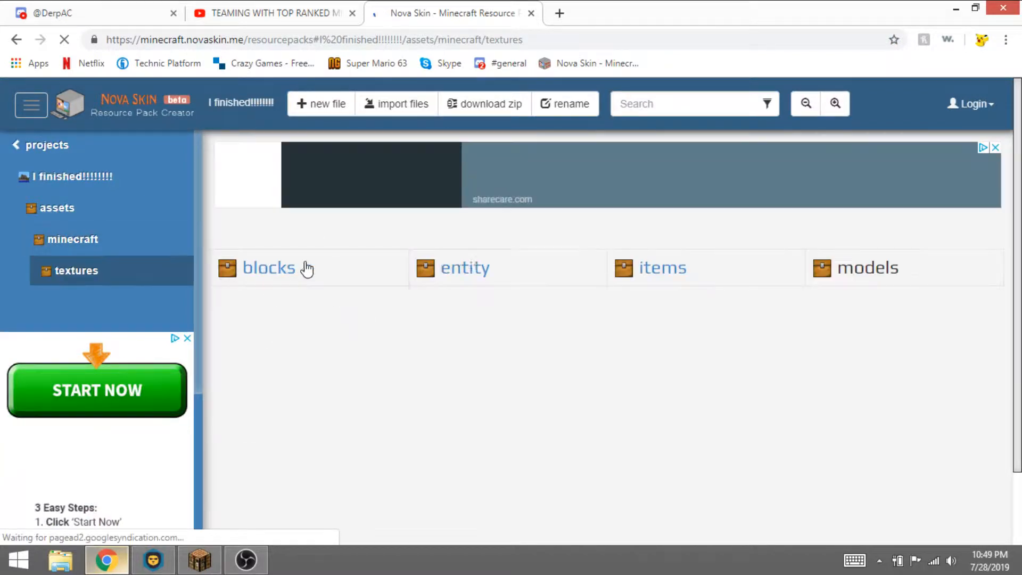
{"action": "left_click", "coordinate": [466, 268]}
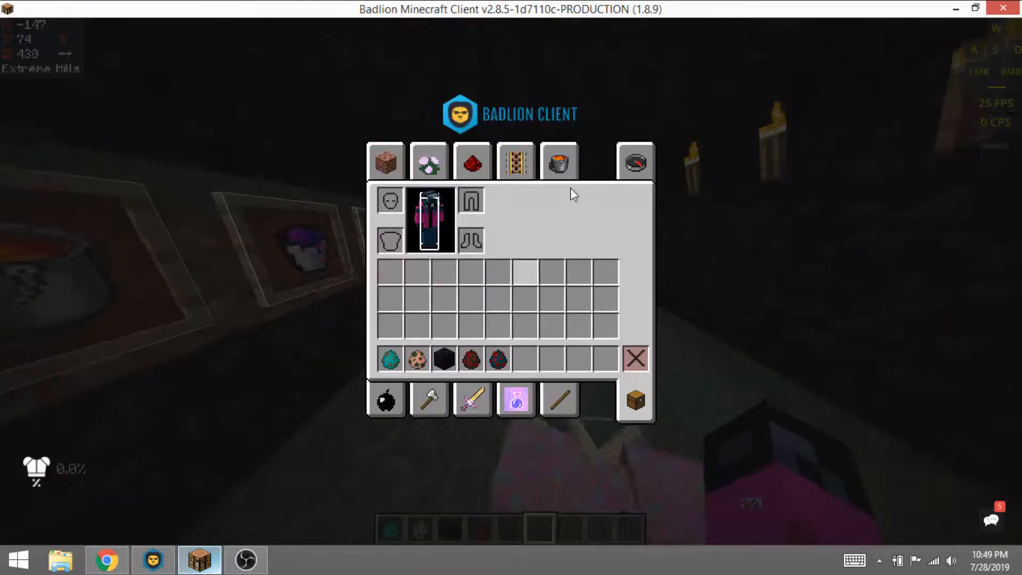
- Search 'ma' and 'wo' to put magma cube and wolf spawn eggs in the hotbar, then close the inventory
{"action": "left_click", "coordinate": [634, 162]}
{"action": "type", "text": "sli"}
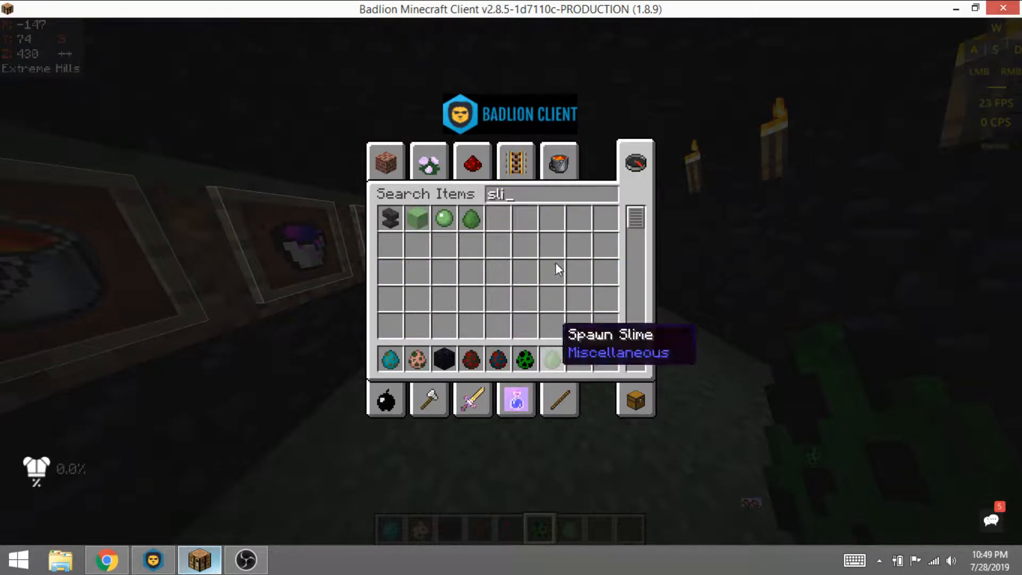
{"action": "type", "text": "magm"}
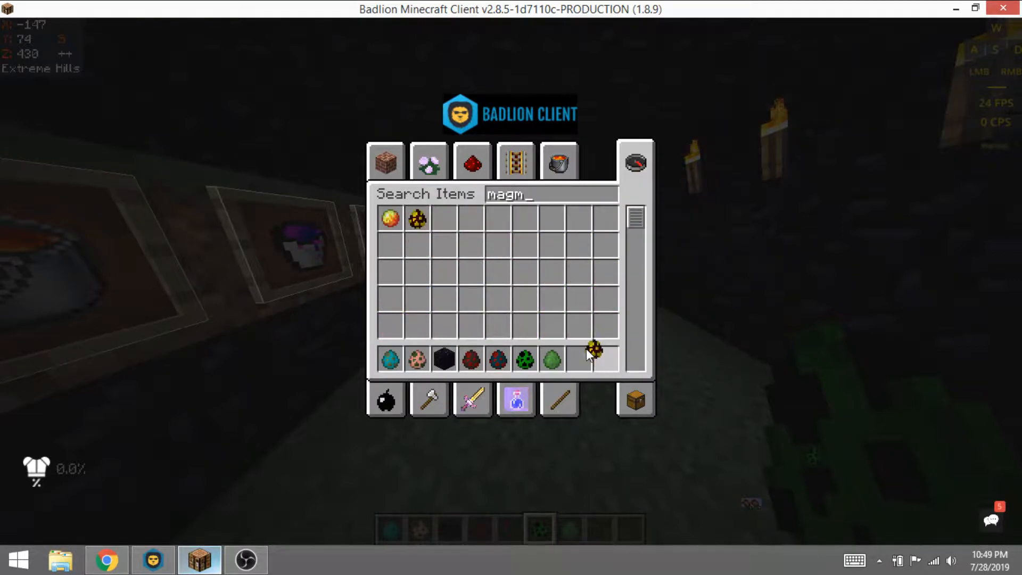
{"action": "type", "text": "wol"}
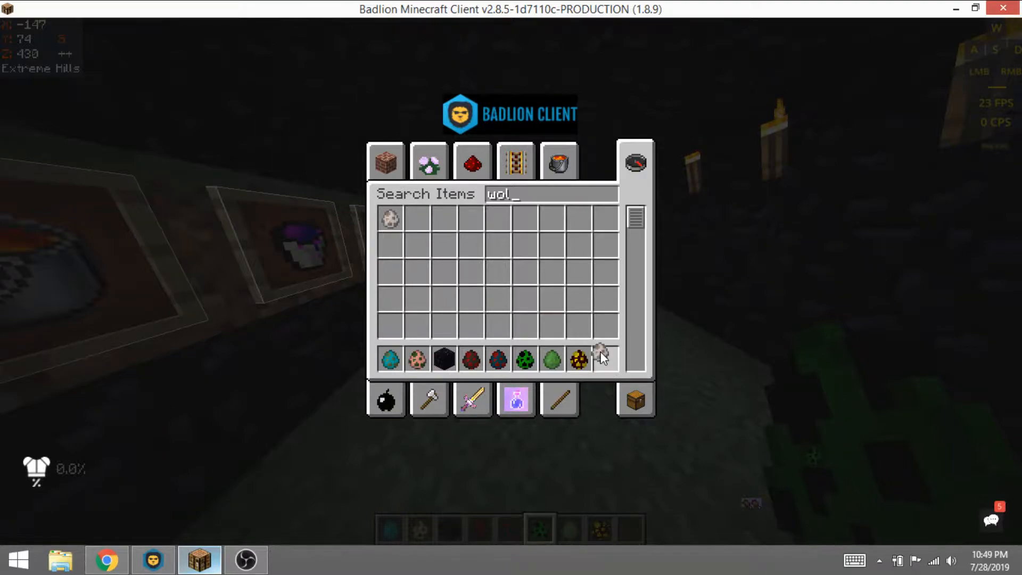
{"action": "key", "text": "Escape"}
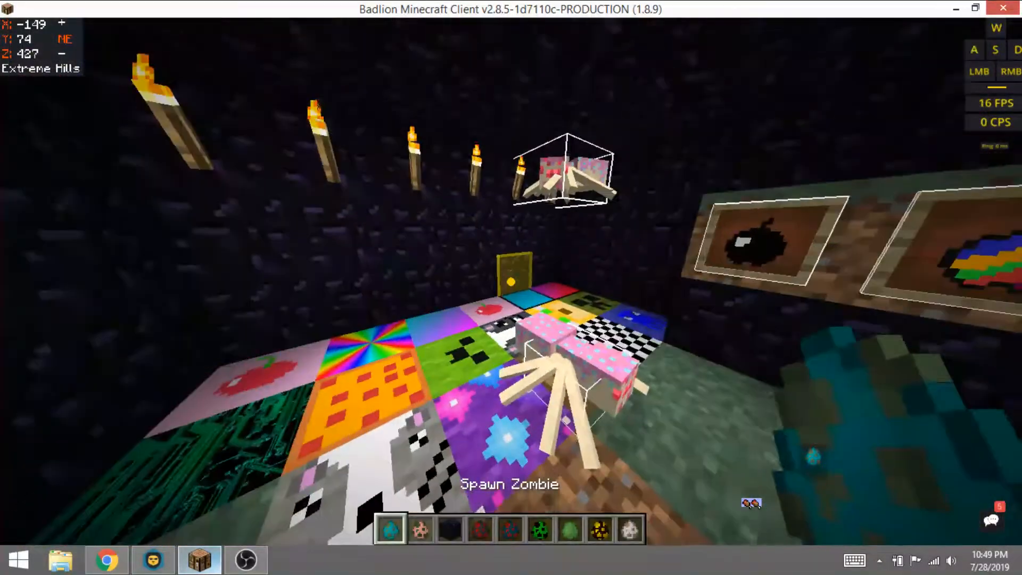
{"action": "key", "text": "w"}
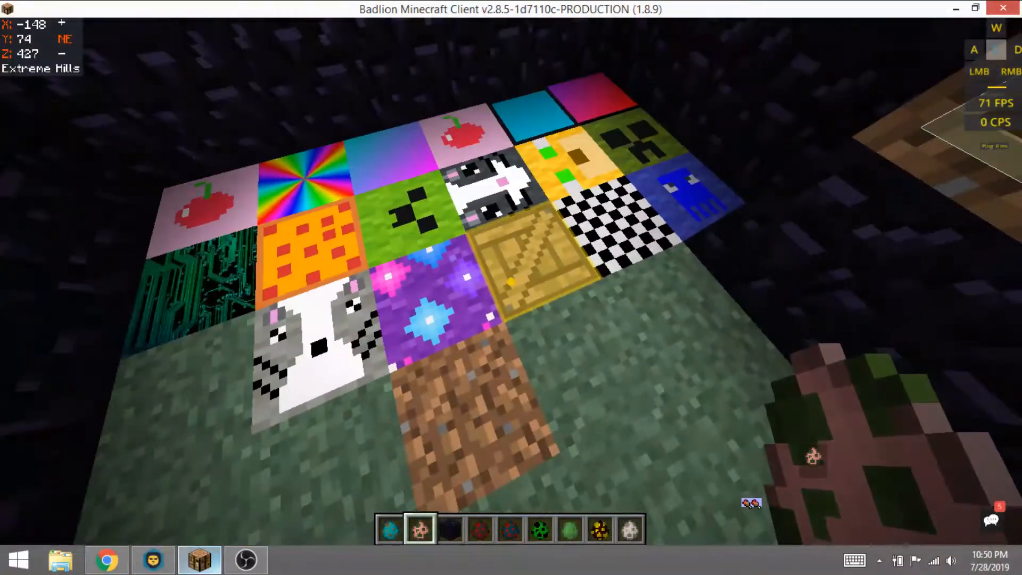
{"action": "mouse_move", "coordinate": [511, 287]}
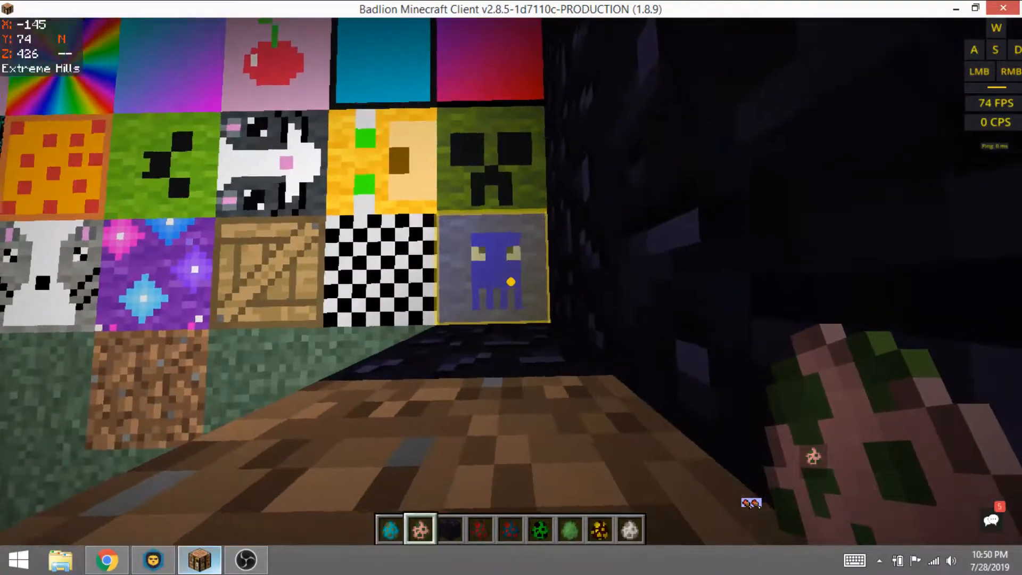
{"action": "key", "text": "w"}
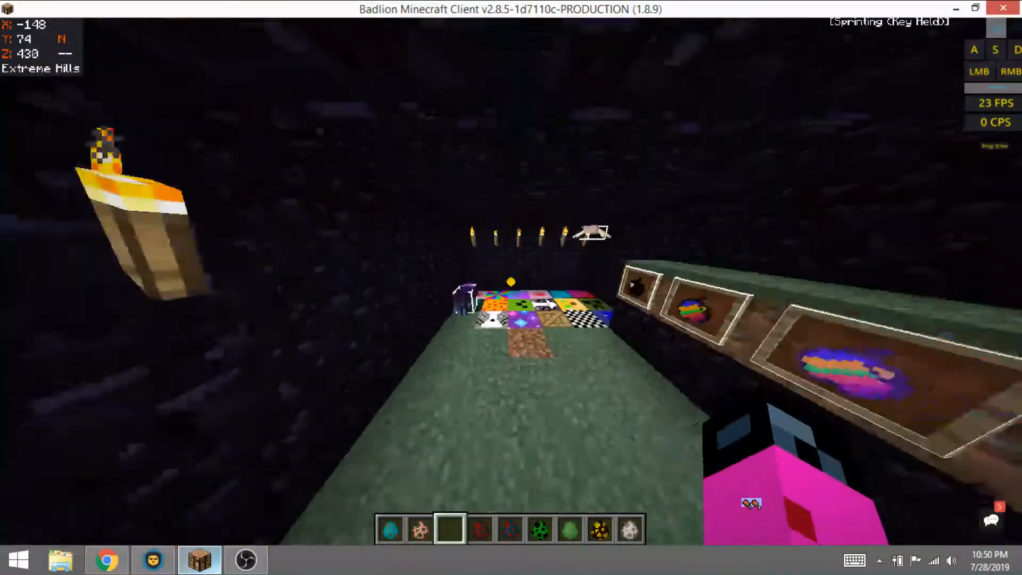
{"action": "key", "text": "Escape"}
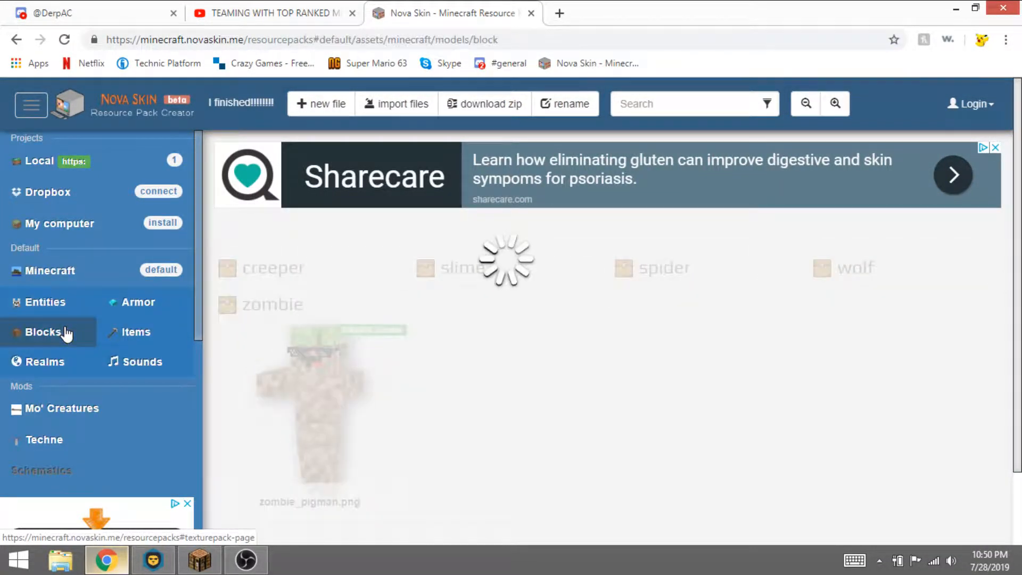
- Save the acacia_bark texture into the 'I finished' pack, replacing log_acacia.png
{"action": "left_click", "coordinate": [44, 332]}
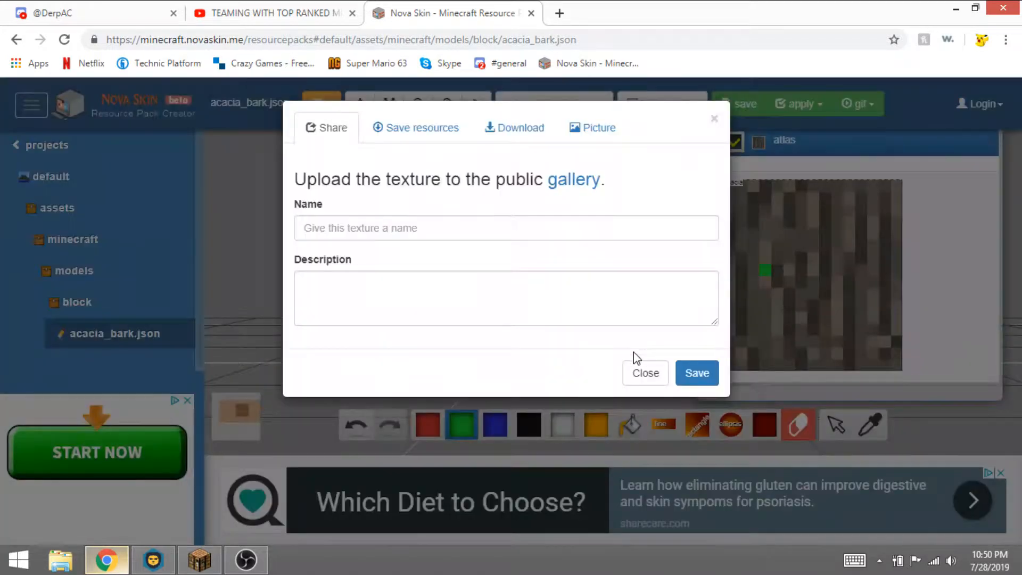
{"action": "left_click", "coordinate": [416, 127]}
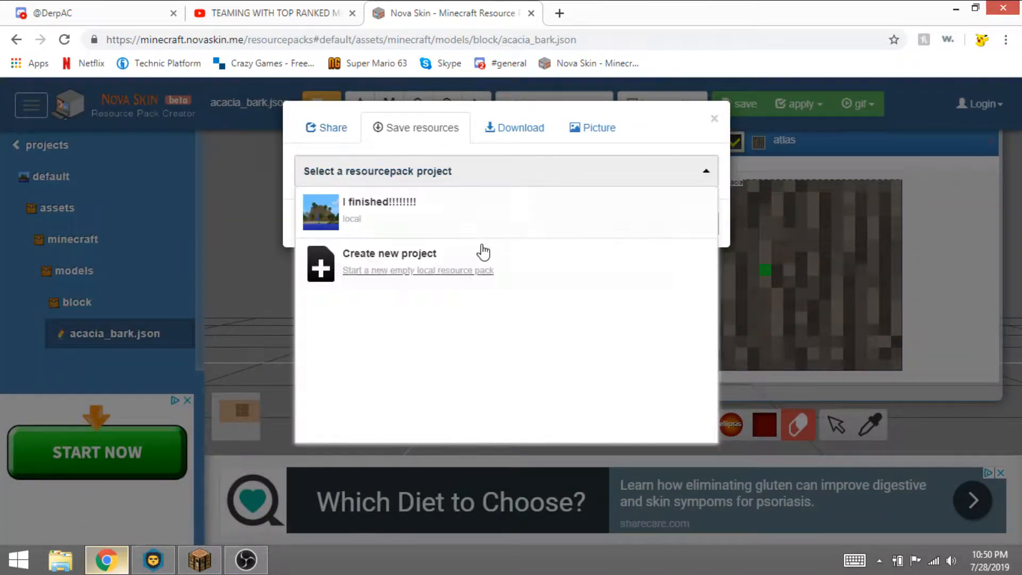
{"action": "left_click", "coordinate": [378, 212]}
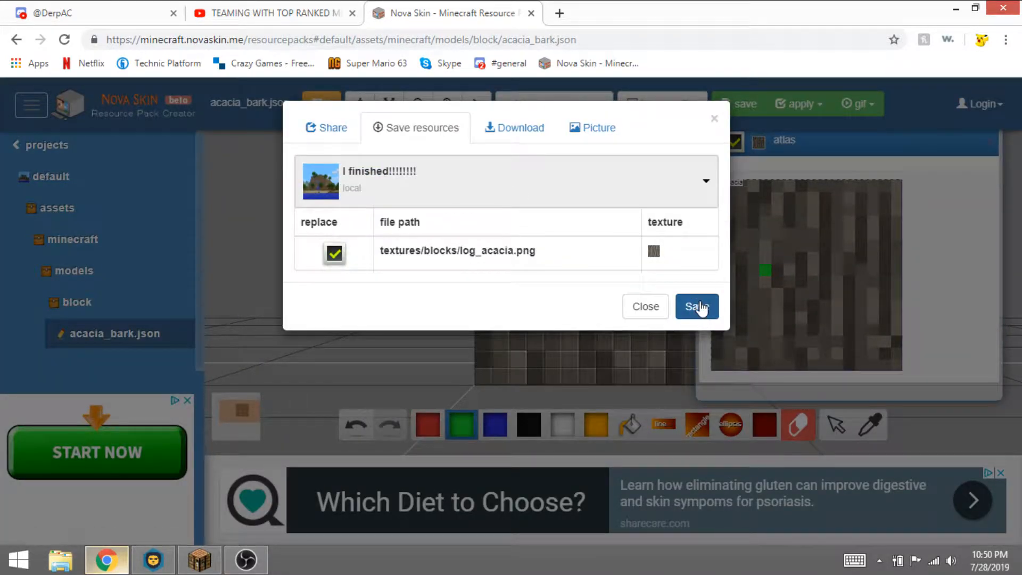
{"action": "left_click", "coordinate": [697, 307]}
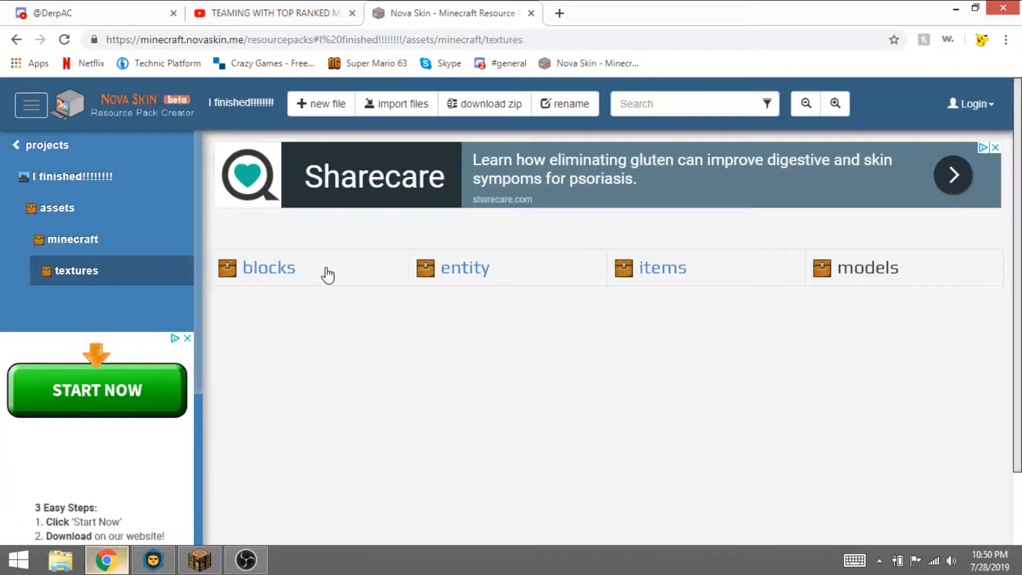
- Delete log_acacia.png from the pack's blocks textures and scroll through the wool textures
{"action": "left_click", "coordinate": [268, 267]}
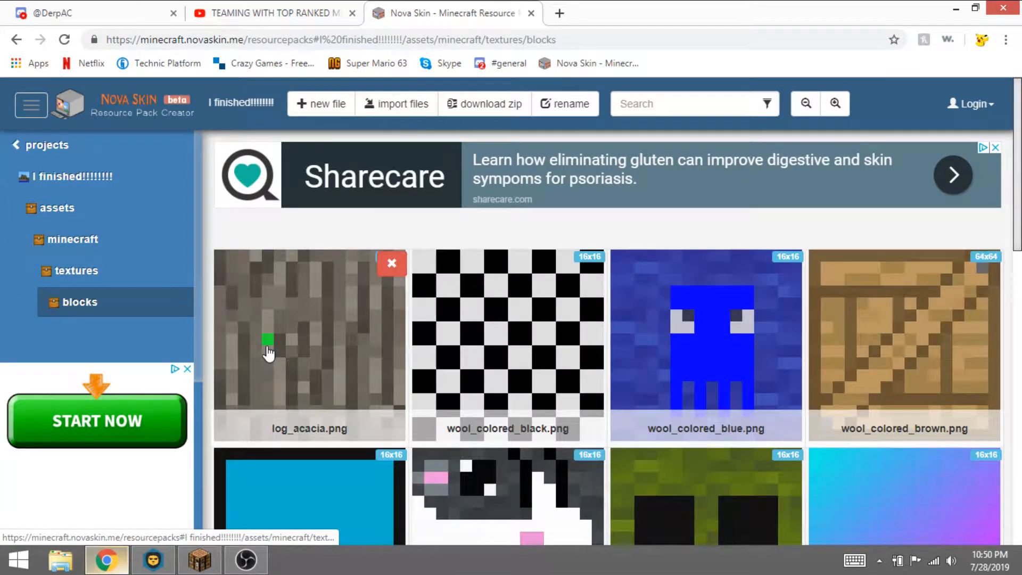
{"action": "mouse_move", "coordinate": [903, 519]}
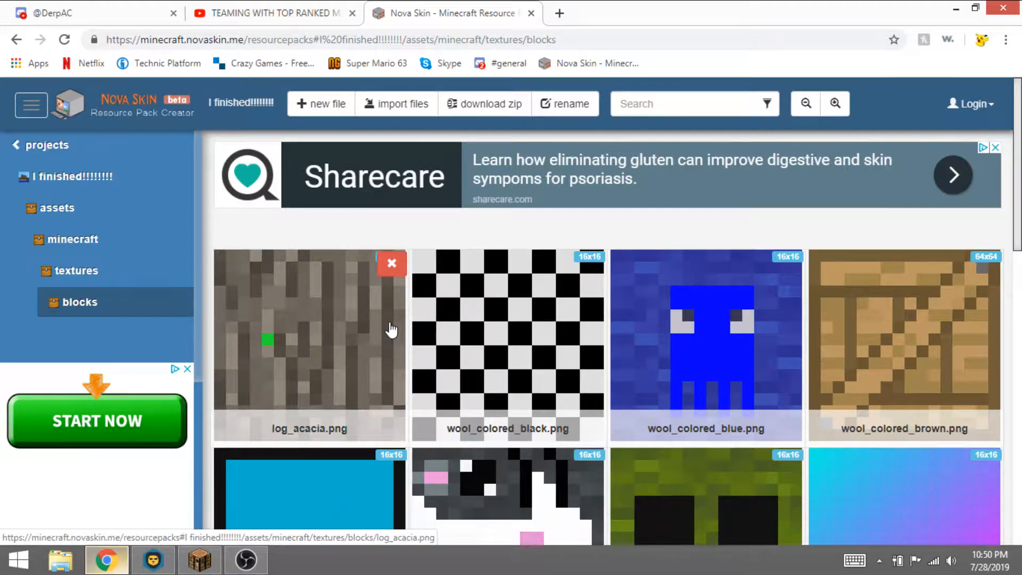
{"action": "mouse_move", "coordinate": [389, 312]}
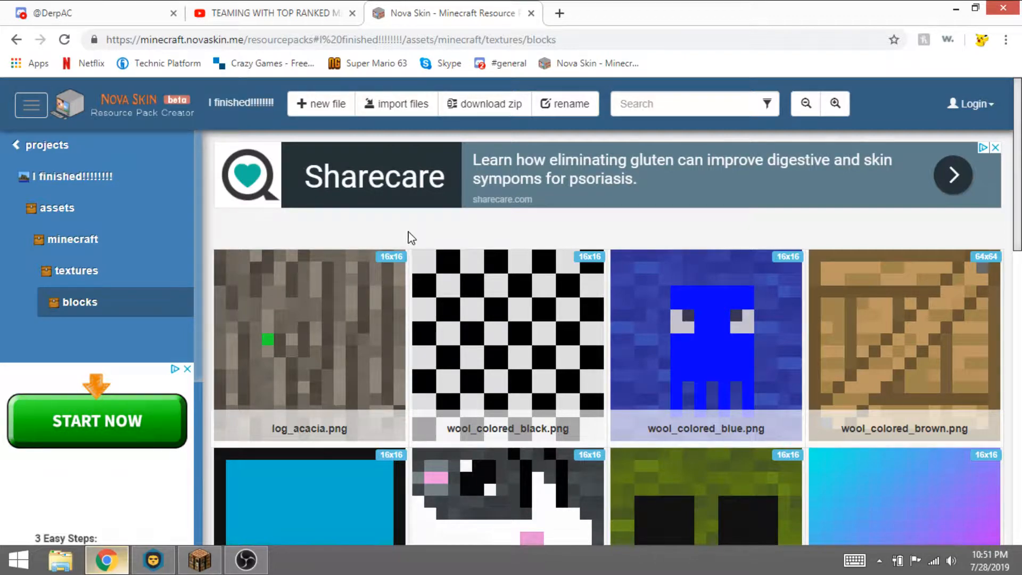
{"action": "mouse_move", "coordinate": [391, 260]}
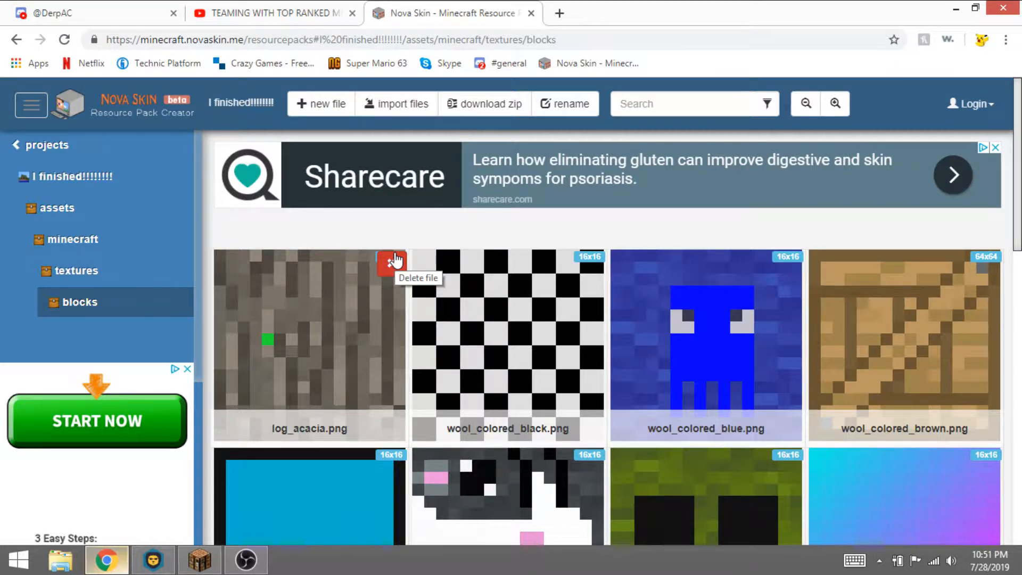
{"action": "left_click", "coordinate": [392, 262]}
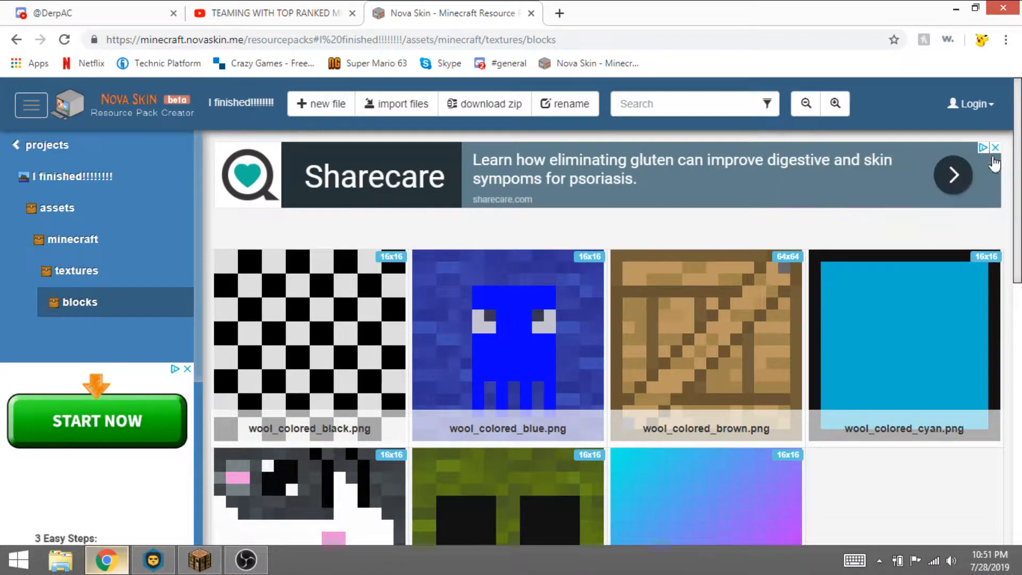
{"action": "scroll", "scroll_direction": "down", "scroll_amount": 3}
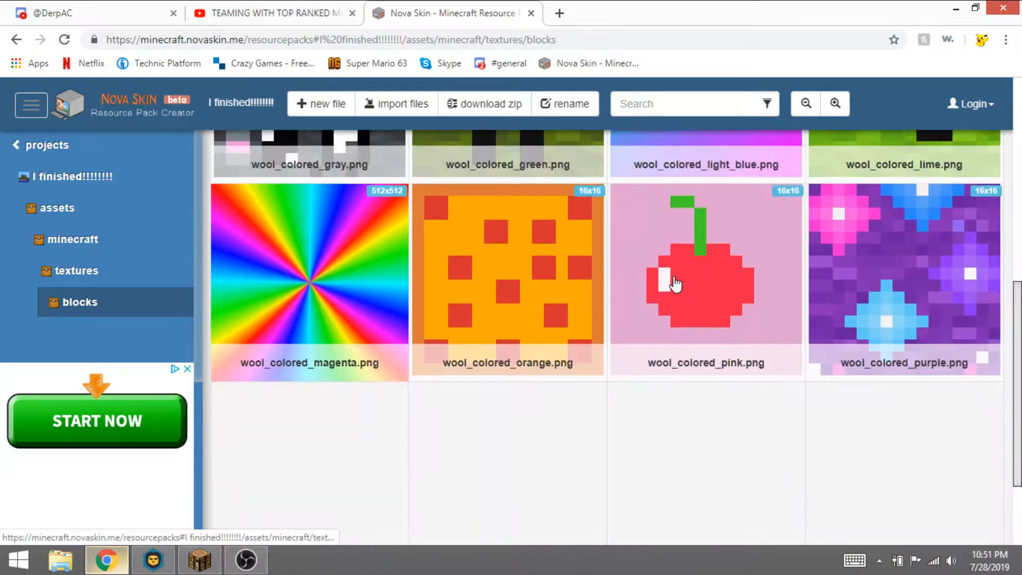
{"action": "scroll", "scroll_direction": "down", "scroll_amount": 3}
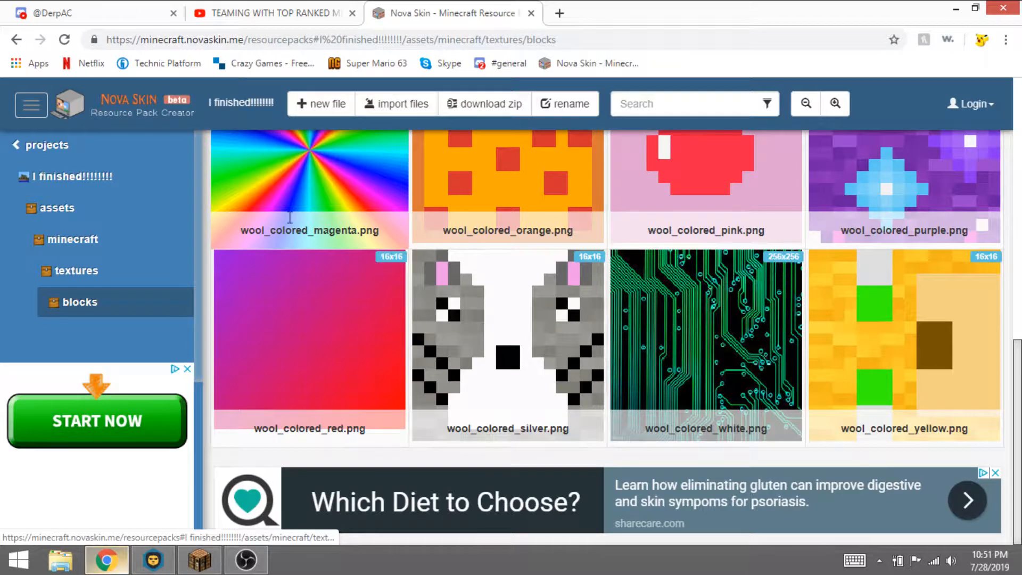
{"action": "mouse_move", "coordinate": [290, 215]}
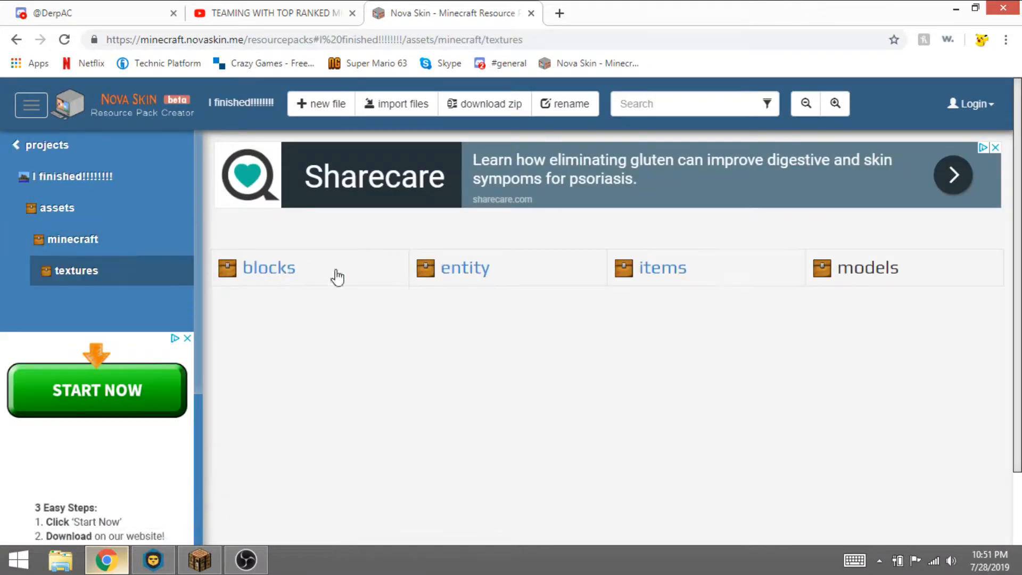
{"action": "mouse_move", "coordinate": [881, 271]}
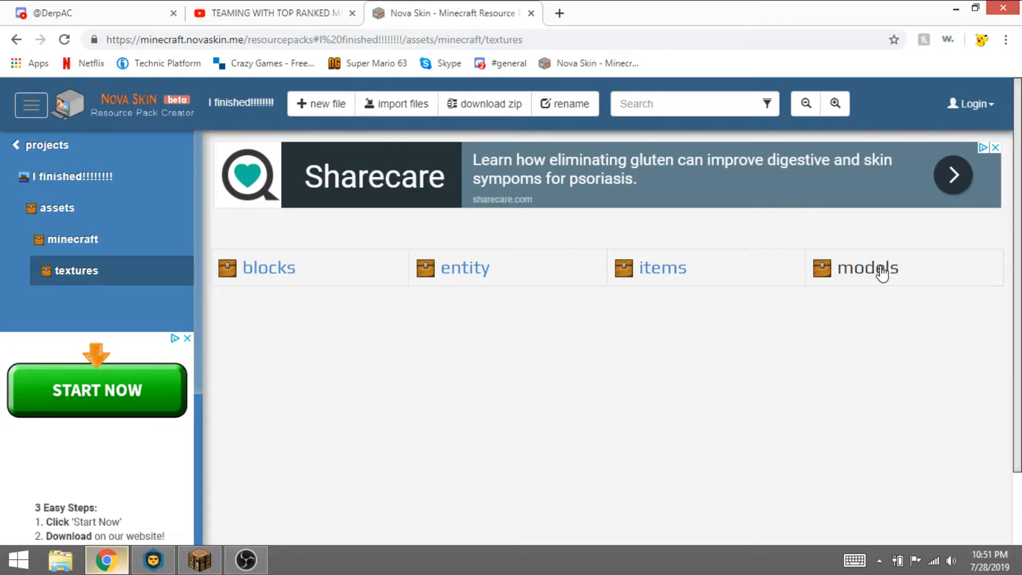
{"action": "mouse_move", "coordinate": [751, 272]}
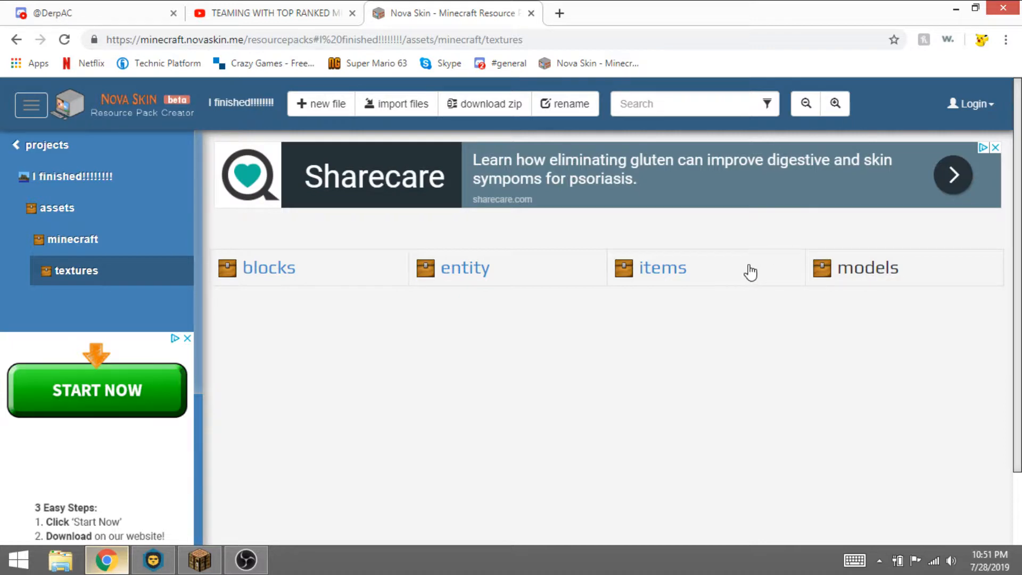
- Remove iron_ingot.png and iron_ingot.png.mcmeta from the pack's items textures
{"action": "left_click", "coordinate": [663, 268]}
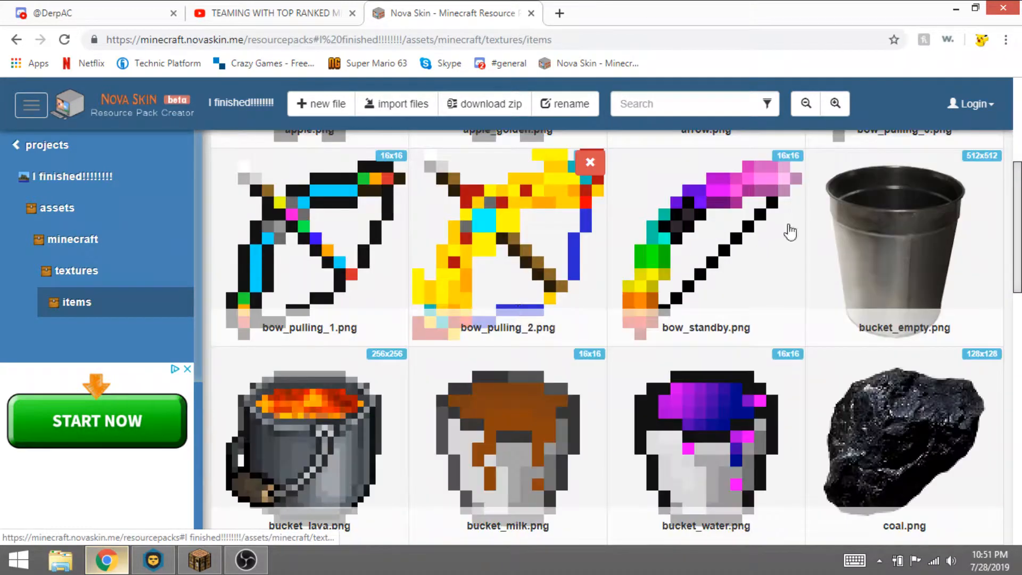
{"action": "scroll", "scroll_direction": "down", "scroll_amount": 3}
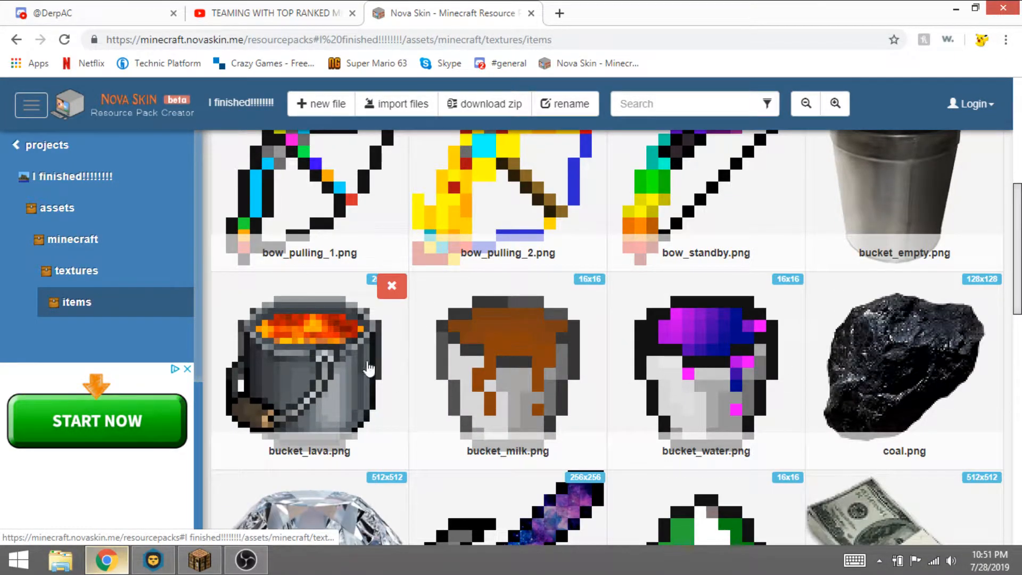
{"action": "mouse_move", "coordinate": [486, 312]}
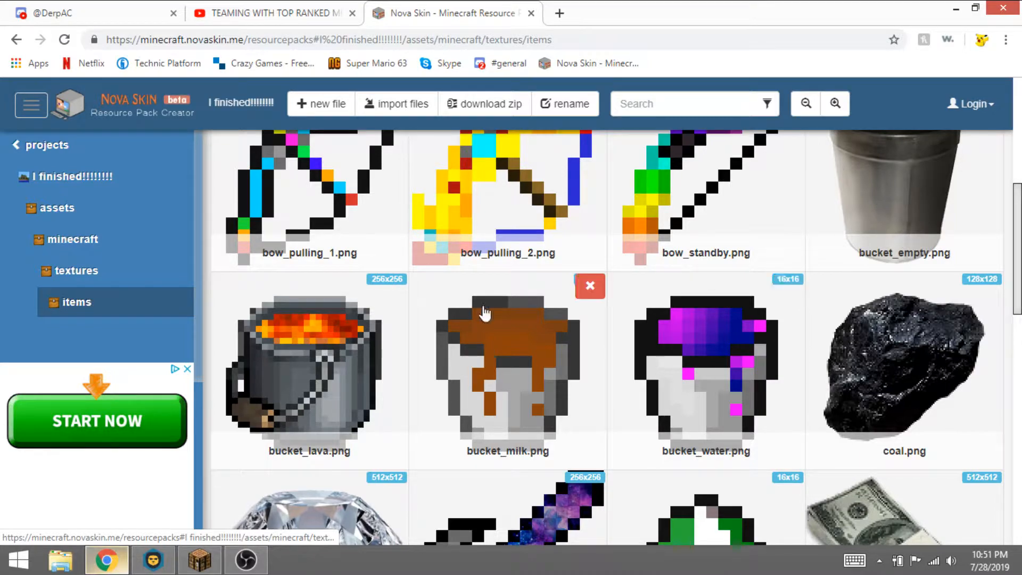
{"action": "scroll", "scroll_direction": "down", "scroll_amount": 3}
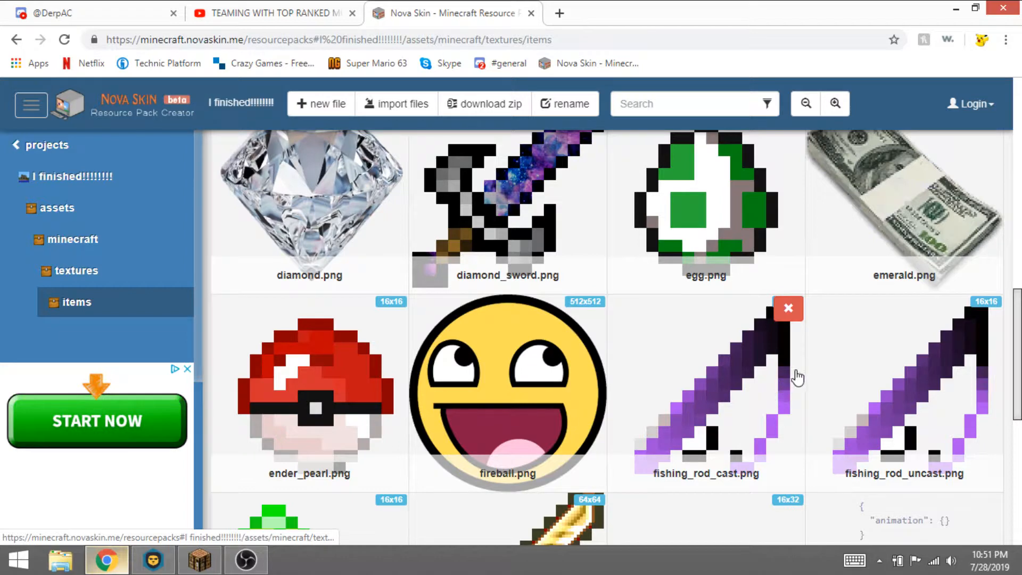
{"action": "scroll", "scroll_direction": "down", "scroll_amount": 3}
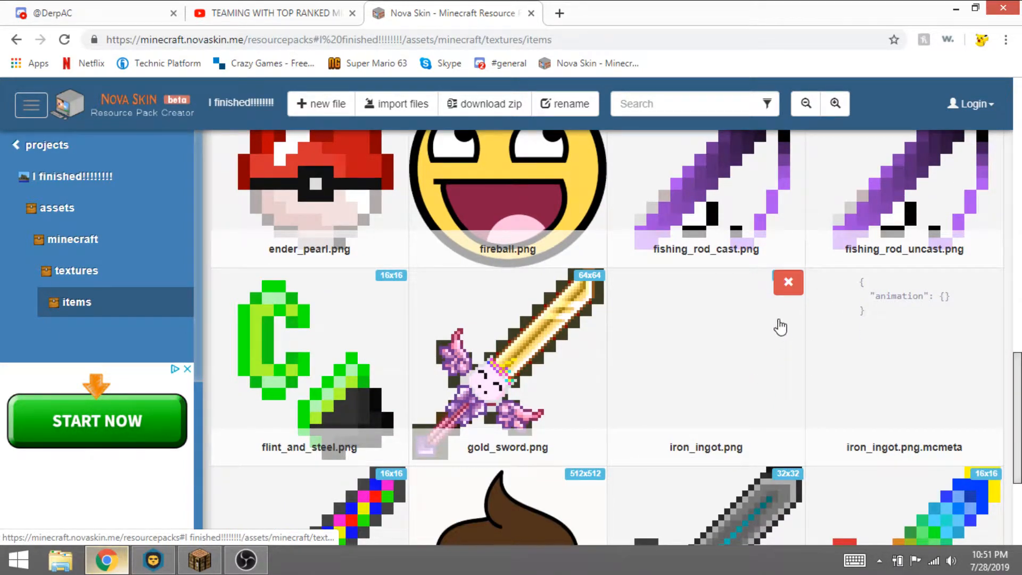
{"action": "left_click", "coordinate": [788, 282]}
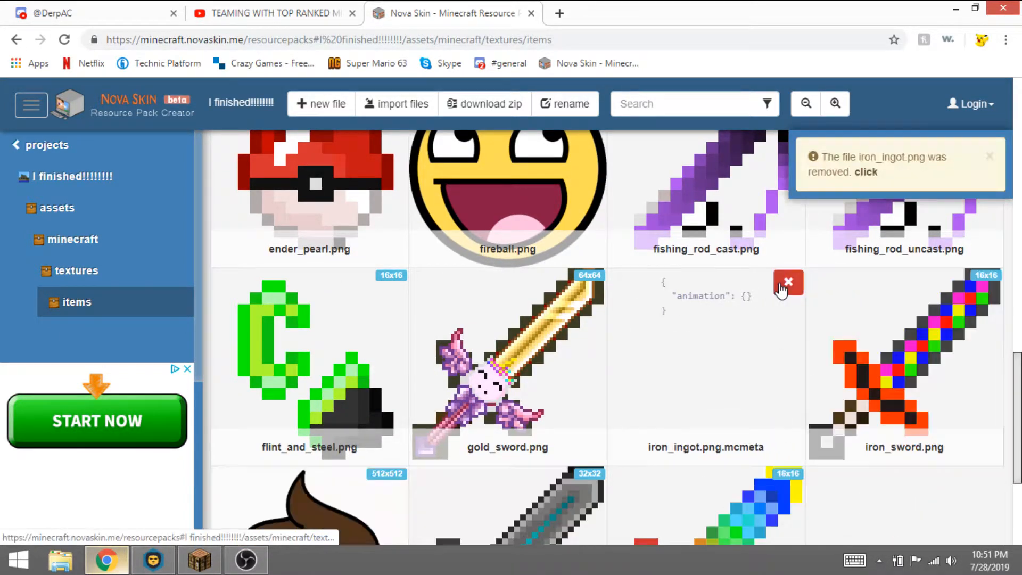
{"action": "left_click", "coordinate": [788, 281]}
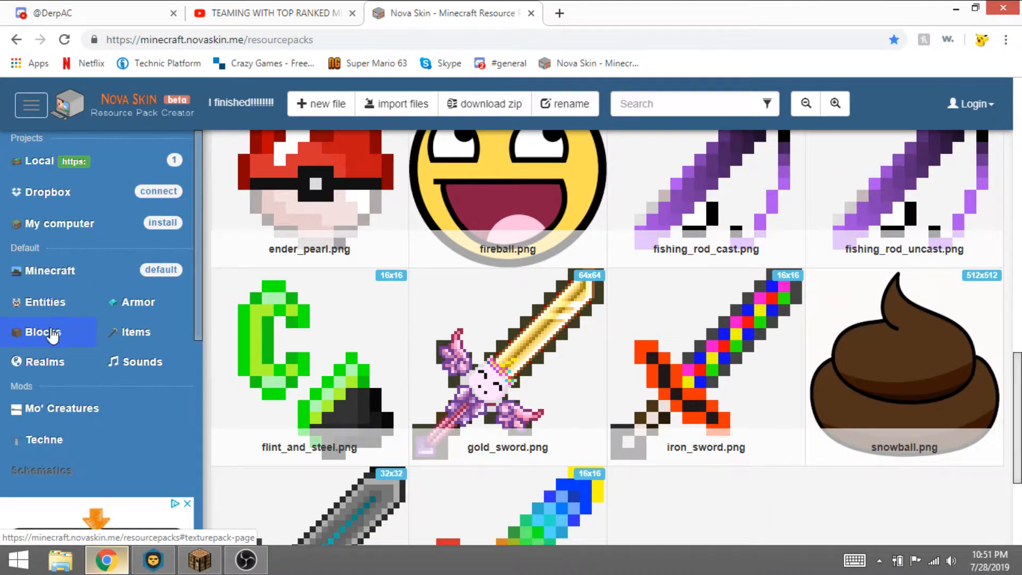
- Browse the default Minecraft Blocks resources to look up the iron ingot
{"action": "left_click", "coordinate": [136, 332]}
{"action": "type", "text": "iron ingot"}
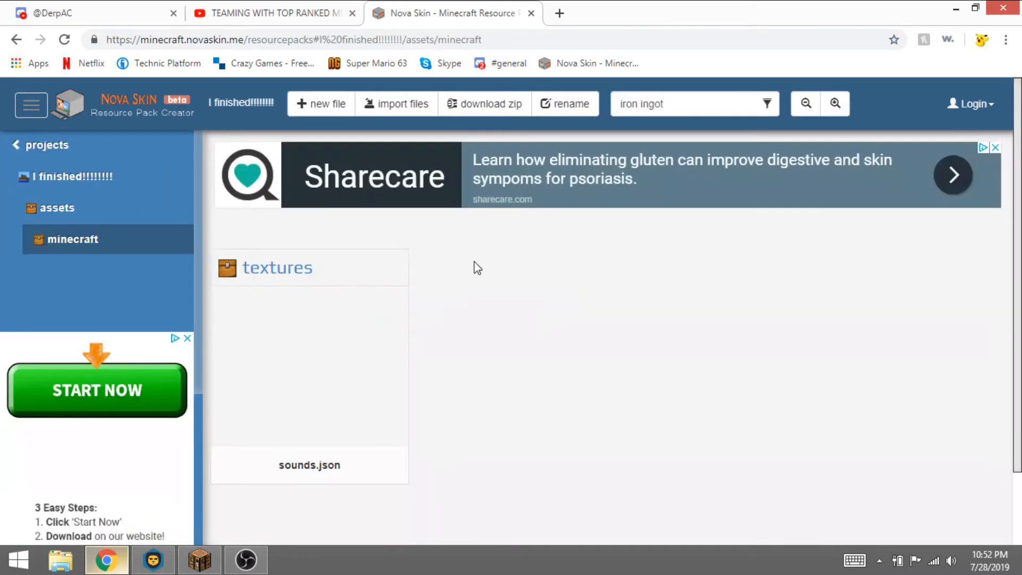
- Enter the pack's textures folder, briefly check the Discord DM, and return to Nova Skin
{"action": "left_click", "coordinate": [277, 268]}
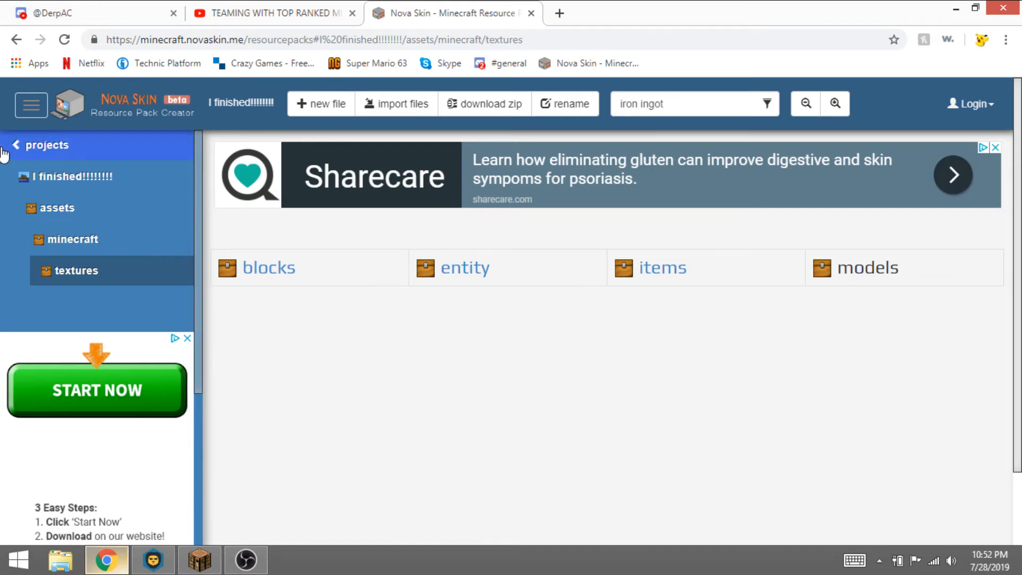
{"action": "left_click", "coordinate": [91, 13]}
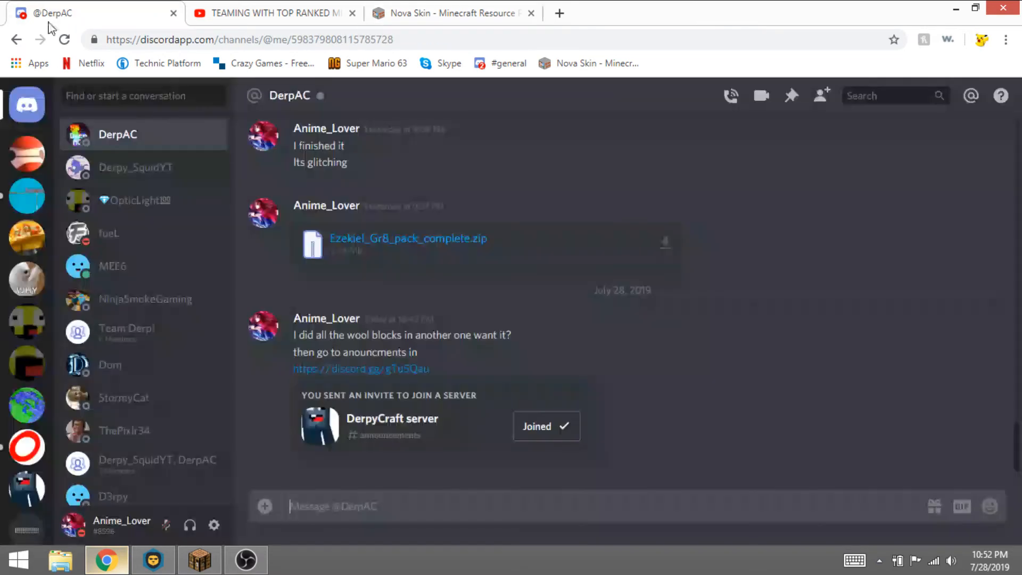
{"action": "left_click", "coordinate": [450, 13]}
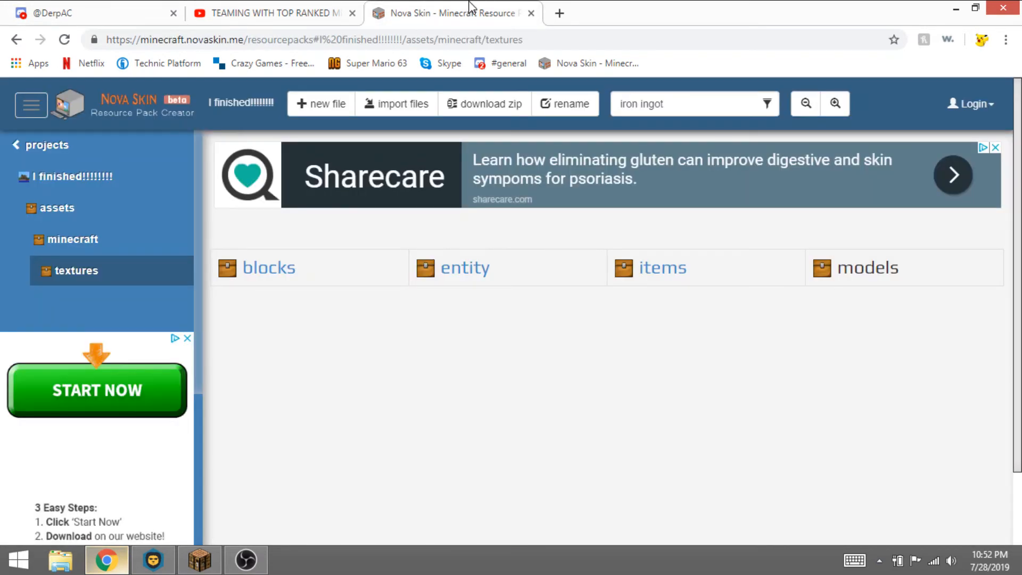
{"action": "mouse_move", "coordinate": [559, 13]}
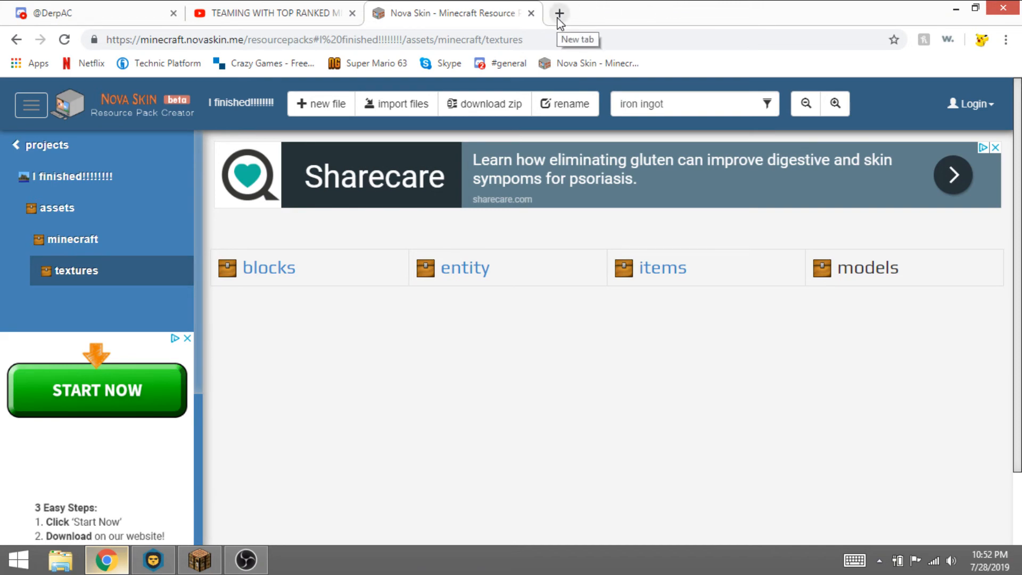